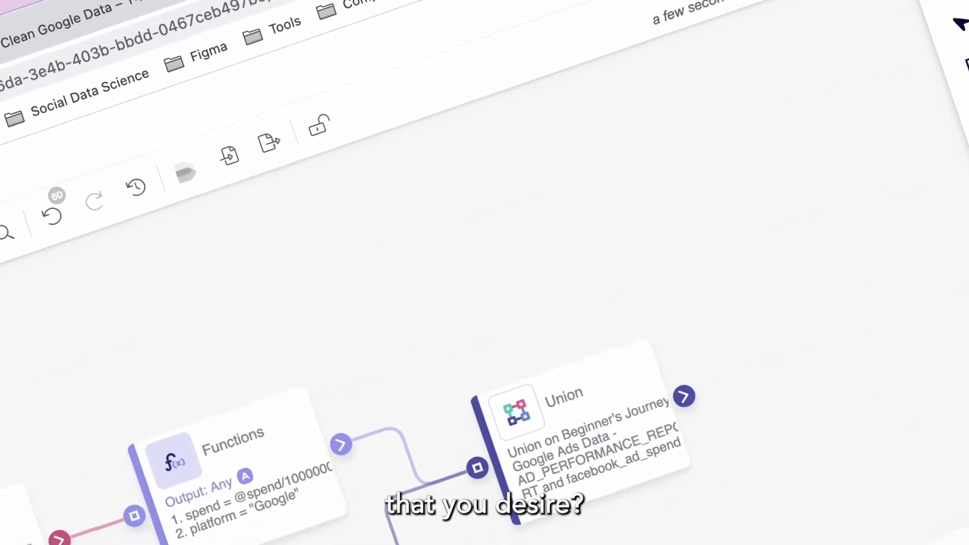
- Start a no-code UI model named stg_googleads_campaignads_cleaned
left_click(854, 100)
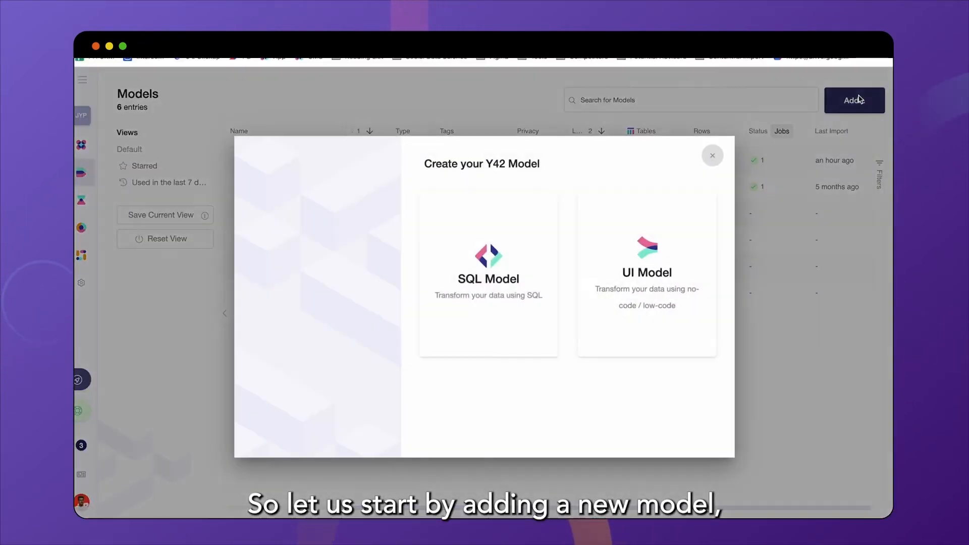
mouse_move(592, 173)
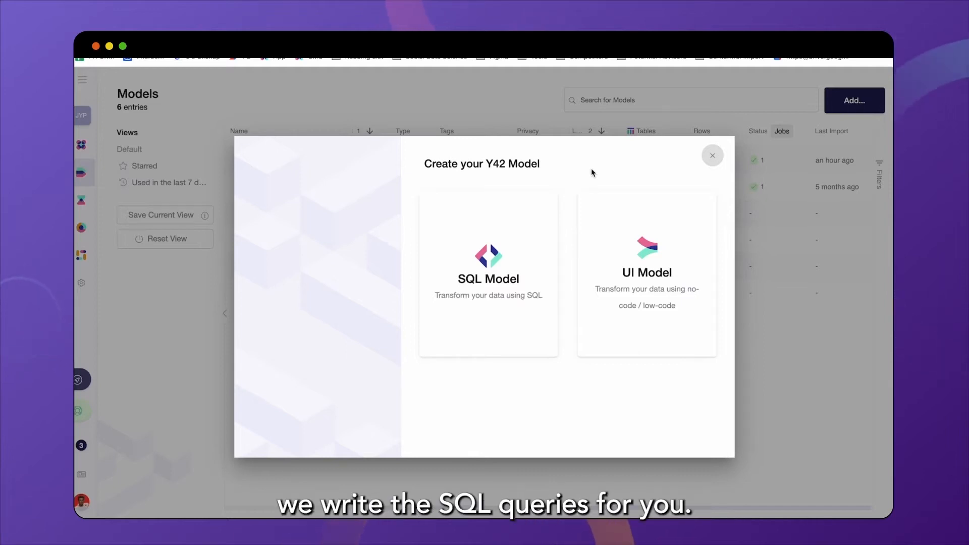
mouse_move(537, 399)
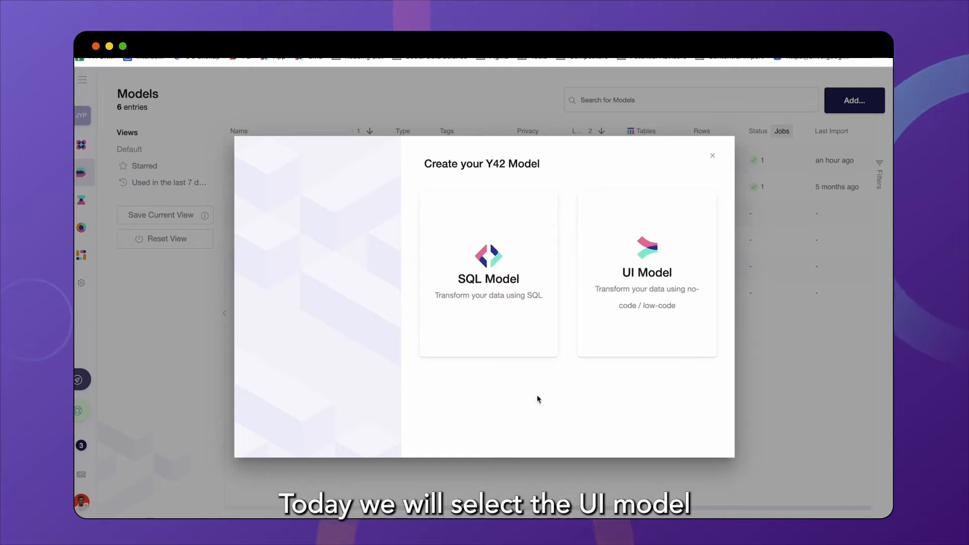
left_click(647, 274)
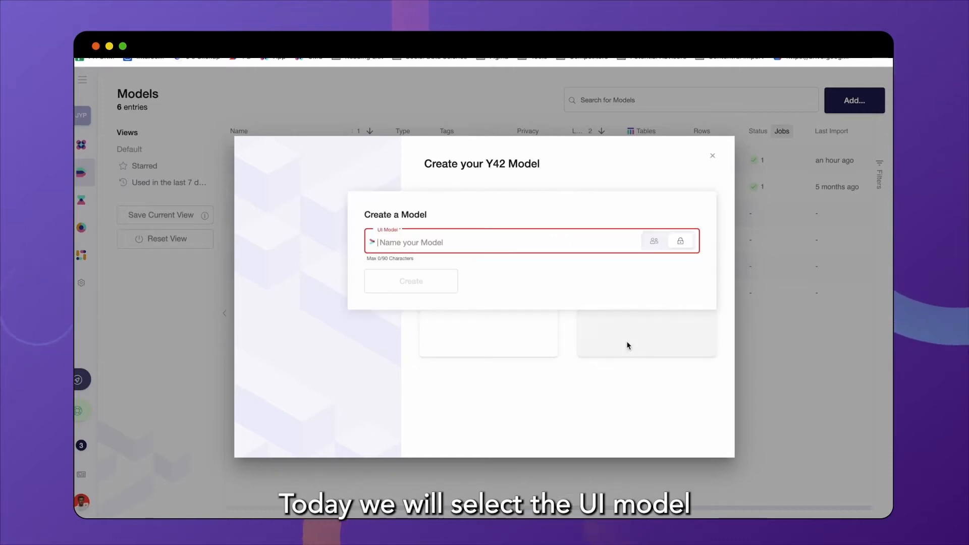
mouse_move(488, 268)
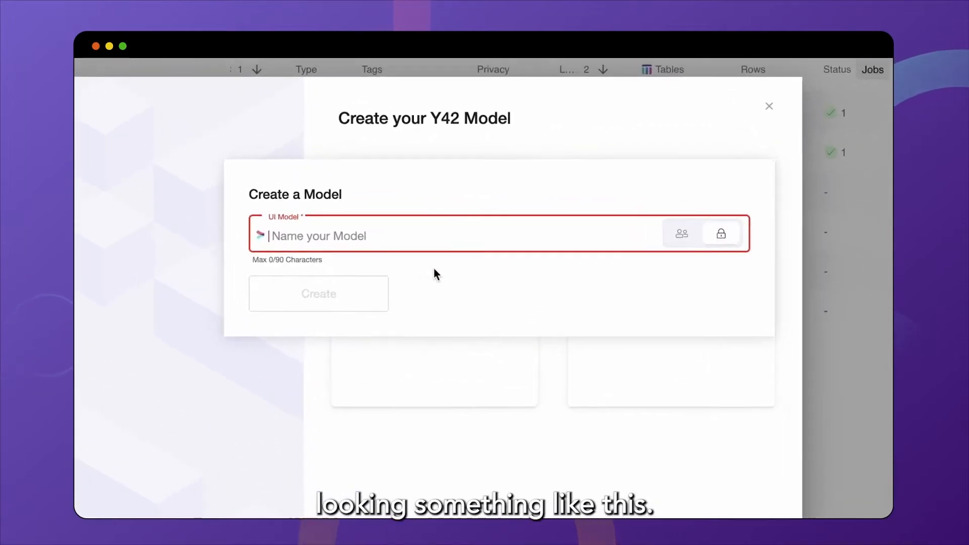
type("stg_googleads_campaignads_cleaned")
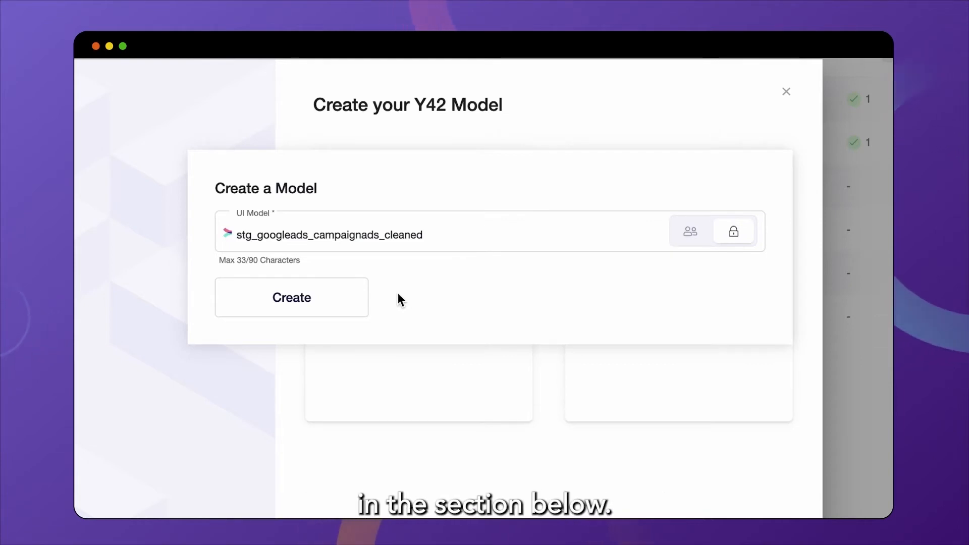
- Create the model, drag an Input node onto its empty canvas, and open it
left_click(291, 297)
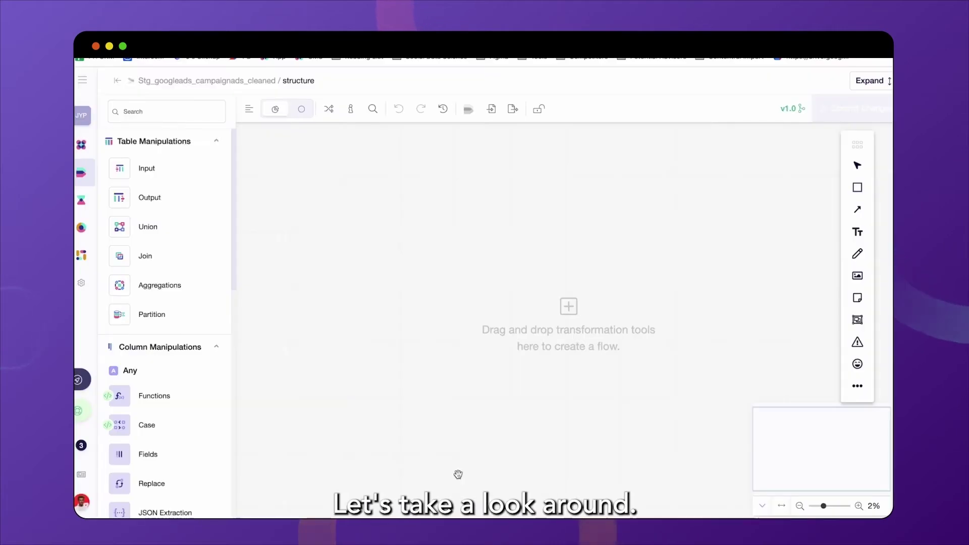
scroll("up", 3)
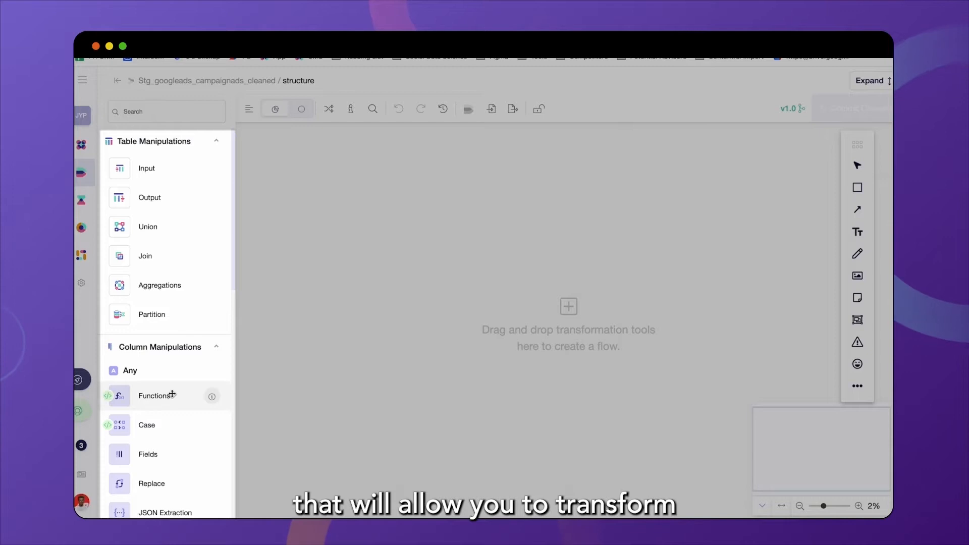
scroll("down", 3)
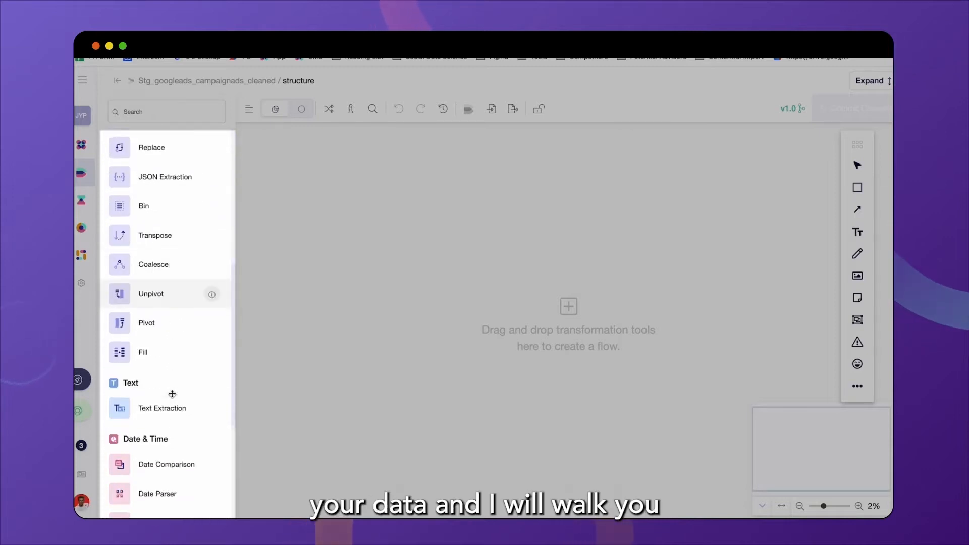
scroll("down", 3)
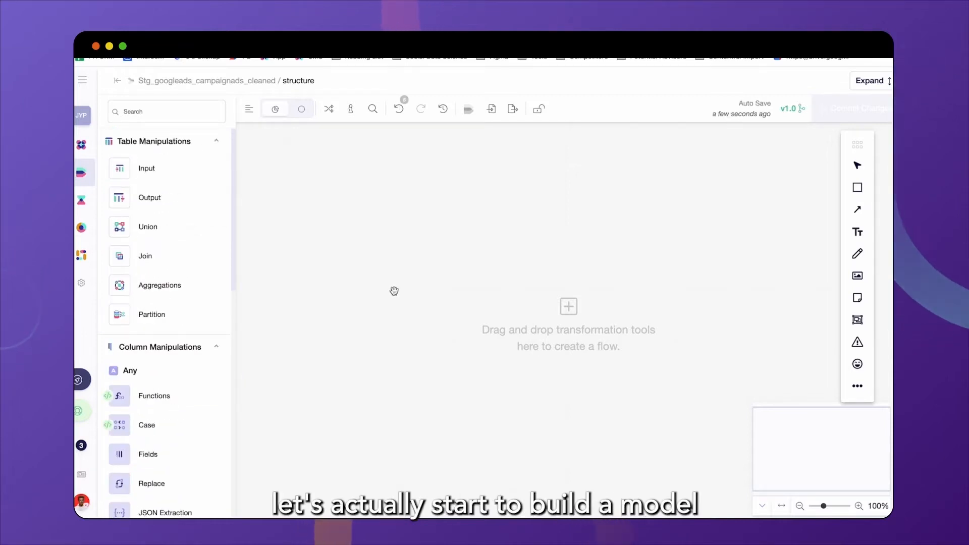
mouse_move(146, 168)
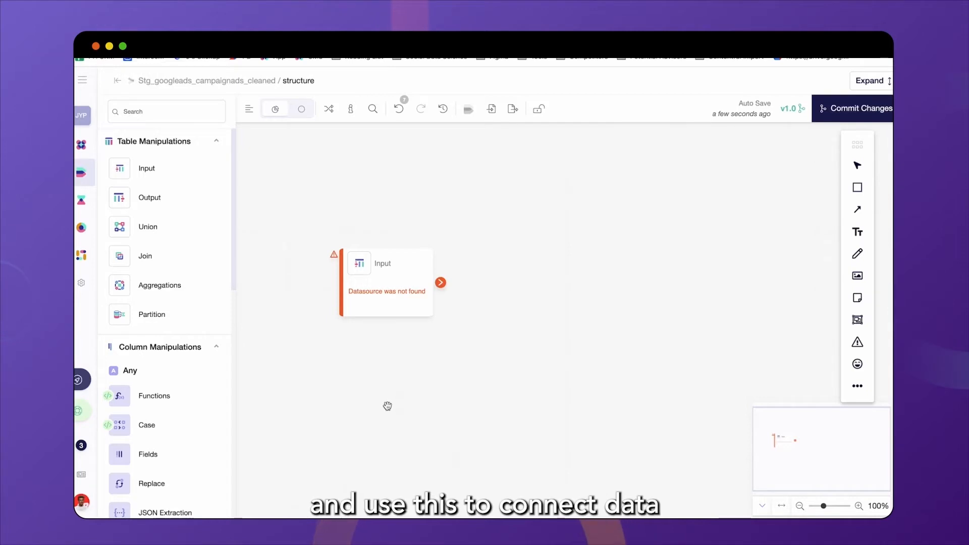
left_click(386, 282)
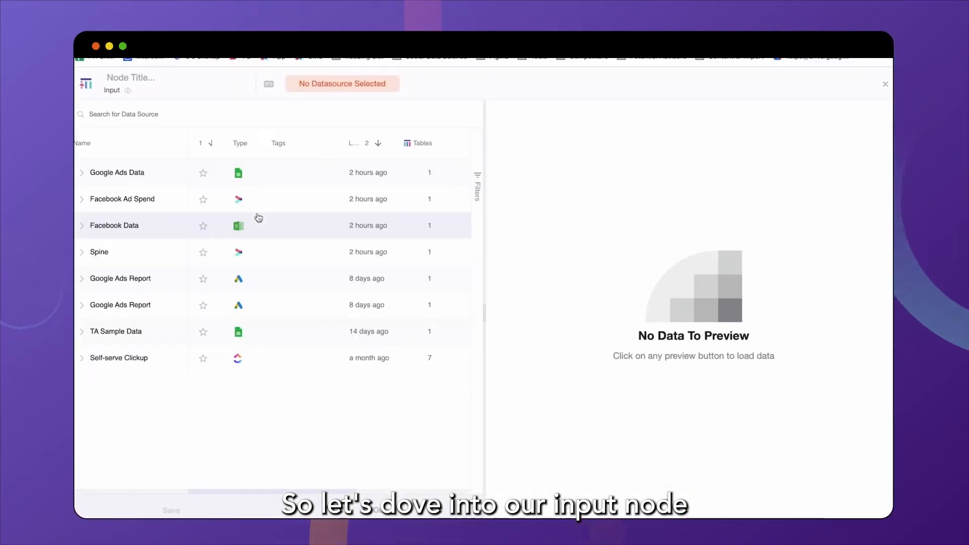
- Point the Input node at the Google Ads Data Beginner's Journey table and save
left_click(81, 173)
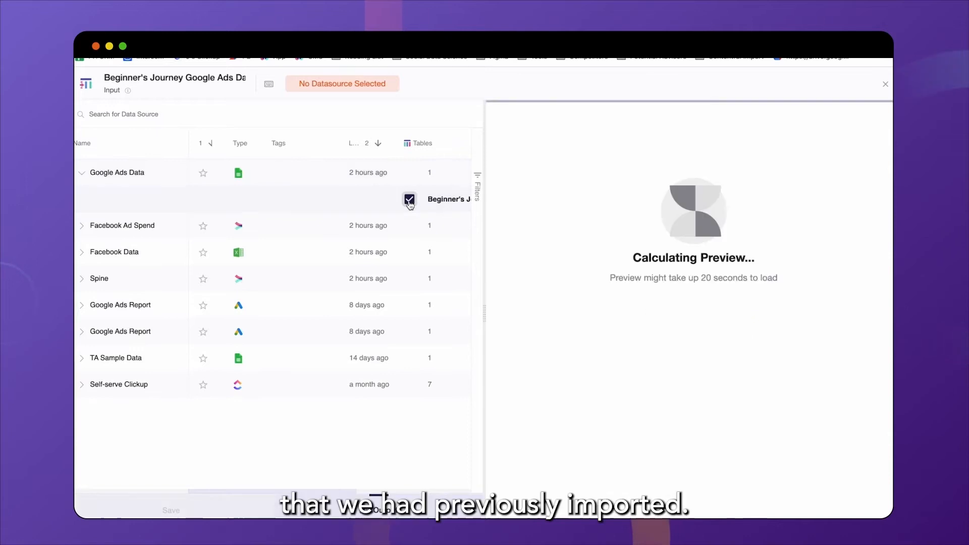
left_click(409, 199)
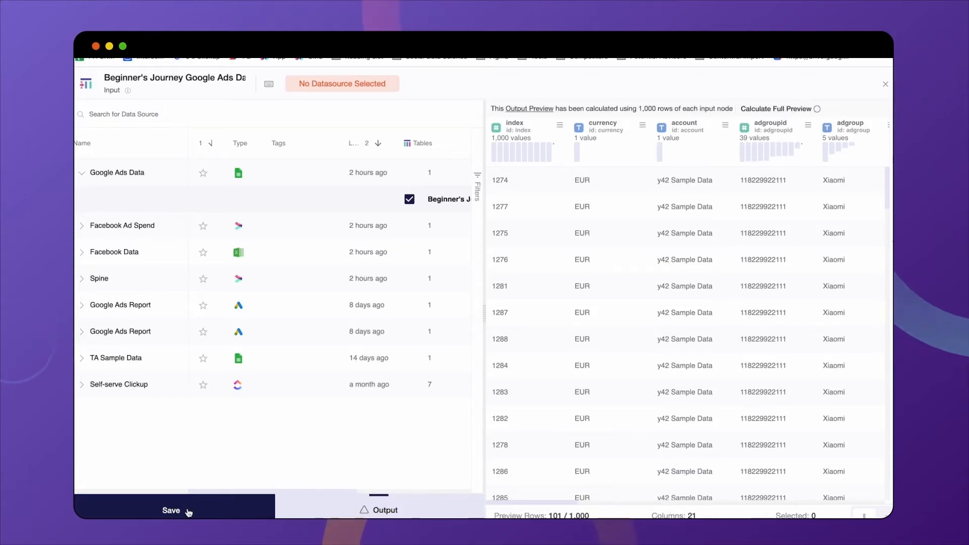
left_click(172, 510)
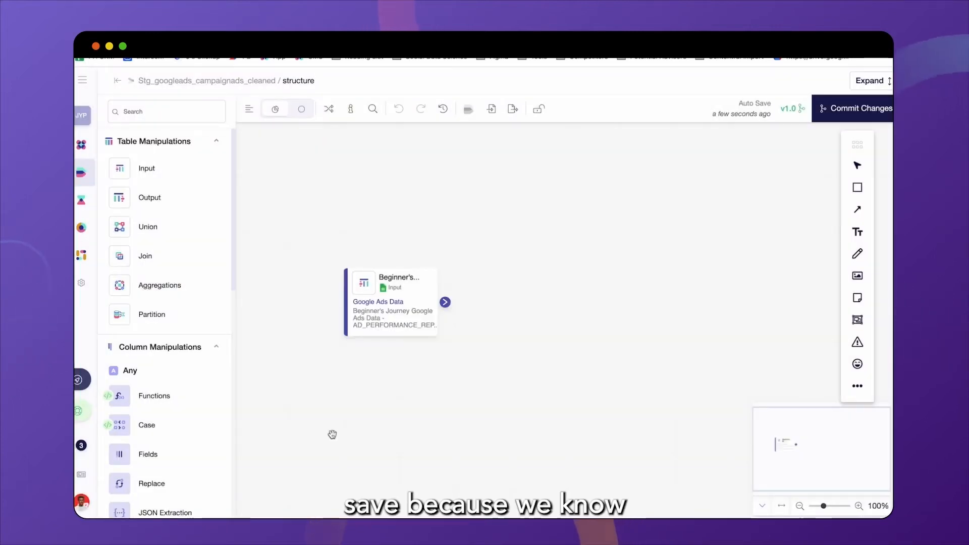
mouse_move(231, 424)
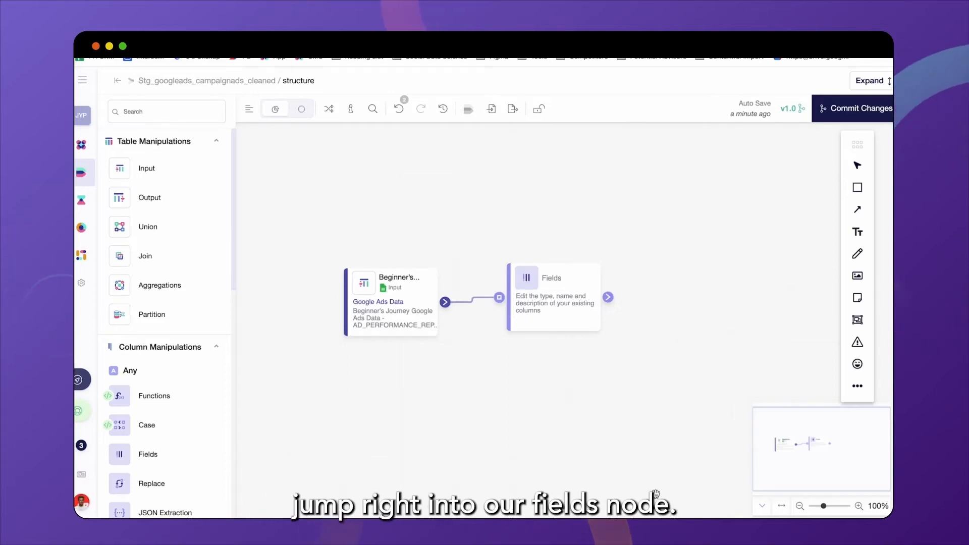
- In the Fields node, untick all columns and rename cost to spend, day to date
double_click(554, 297)
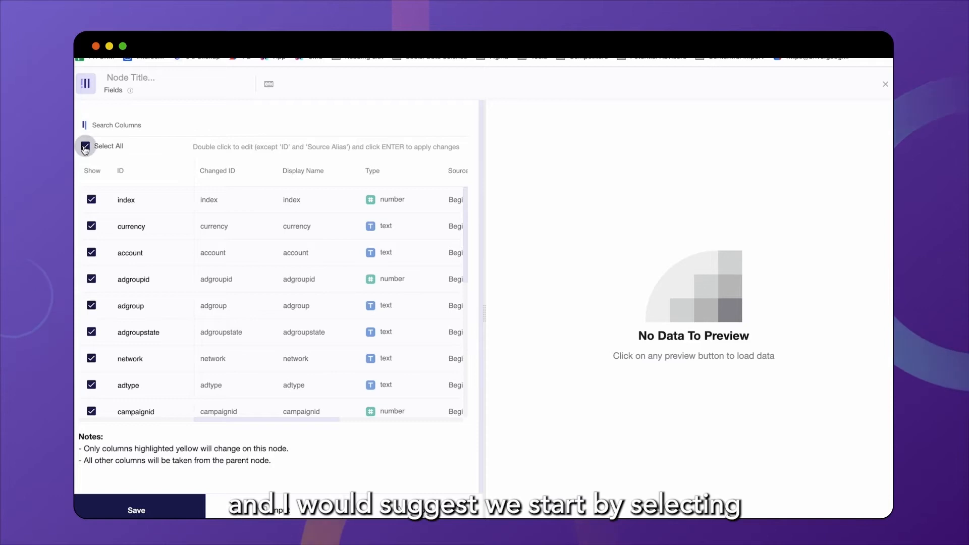
left_click(86, 146)
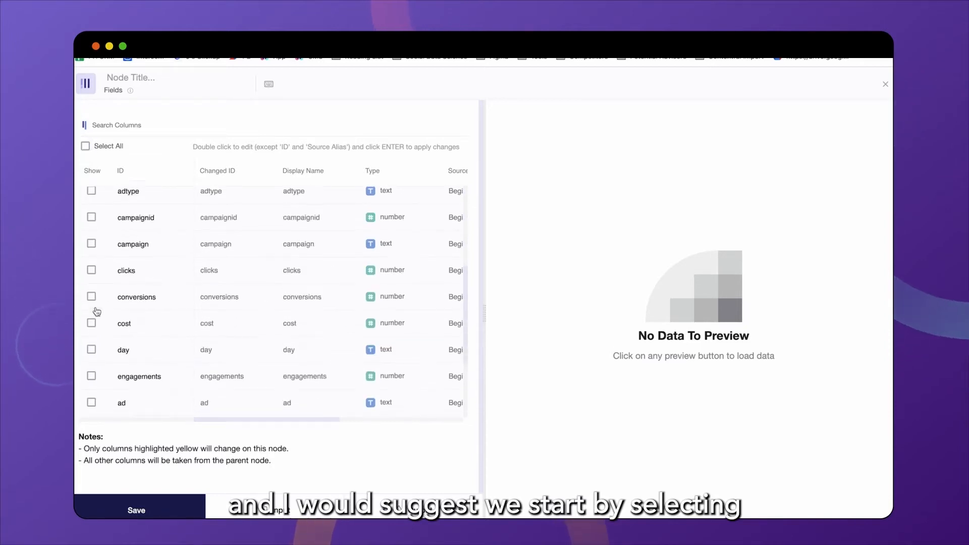
scroll("down", 3)
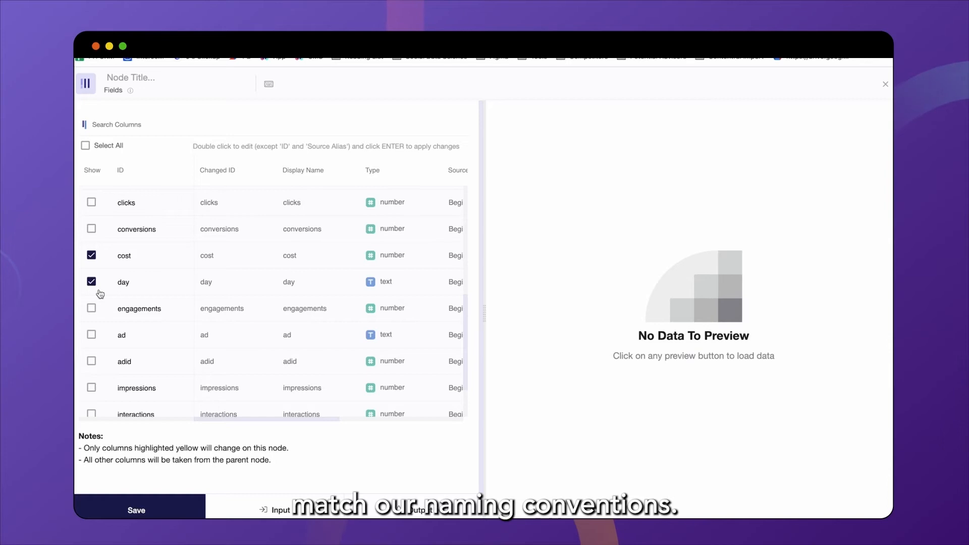
double_click(206, 256)
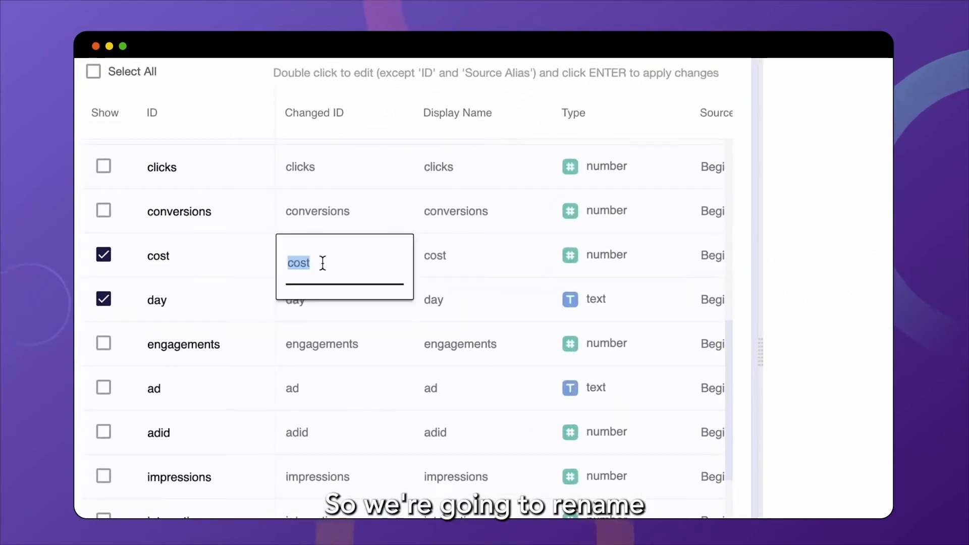
type("spend")
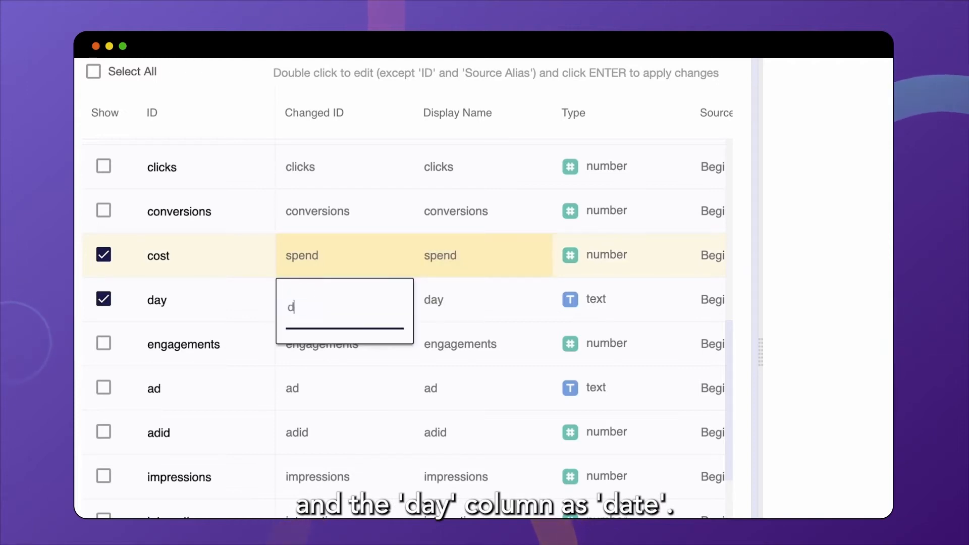
type("ate")
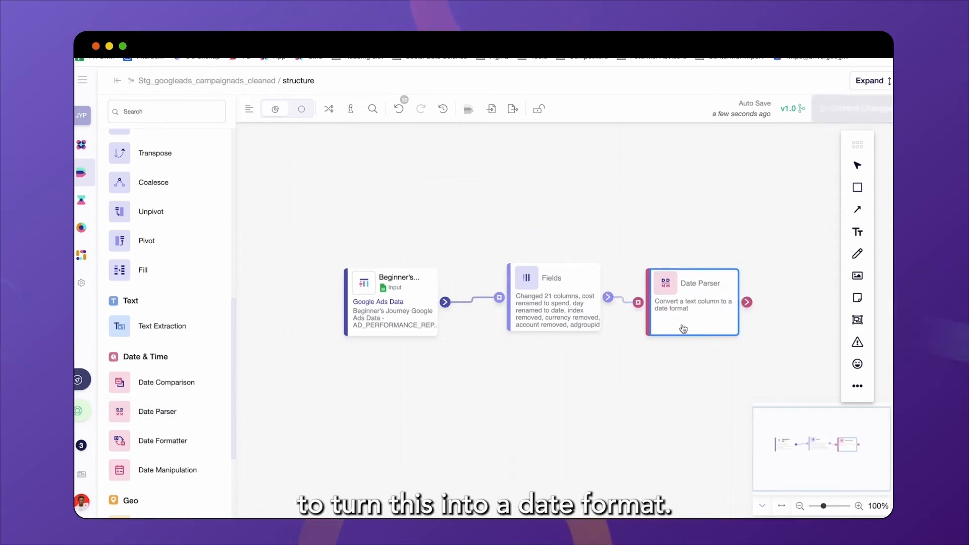
- Choose date as the Date Parser node's source column
double_click(692, 302)
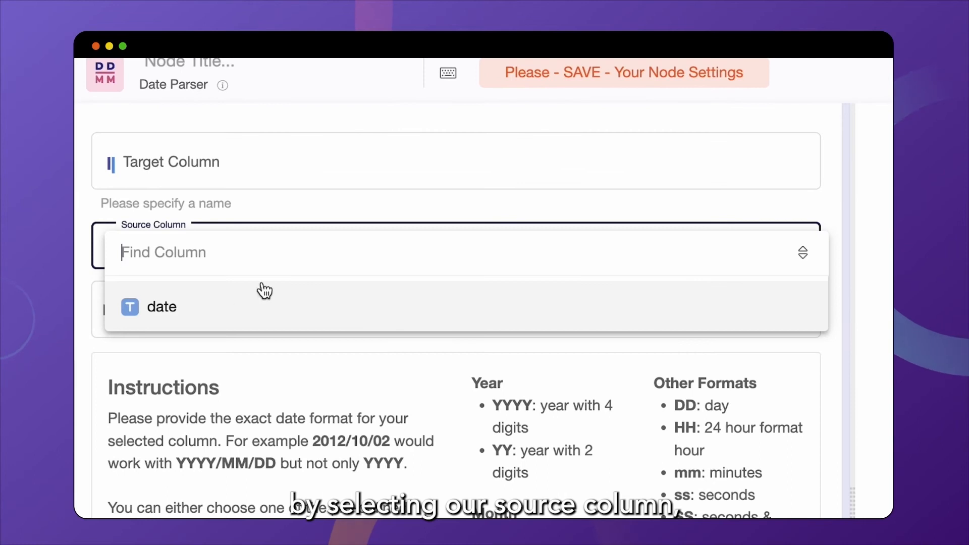
left_click(162, 307)
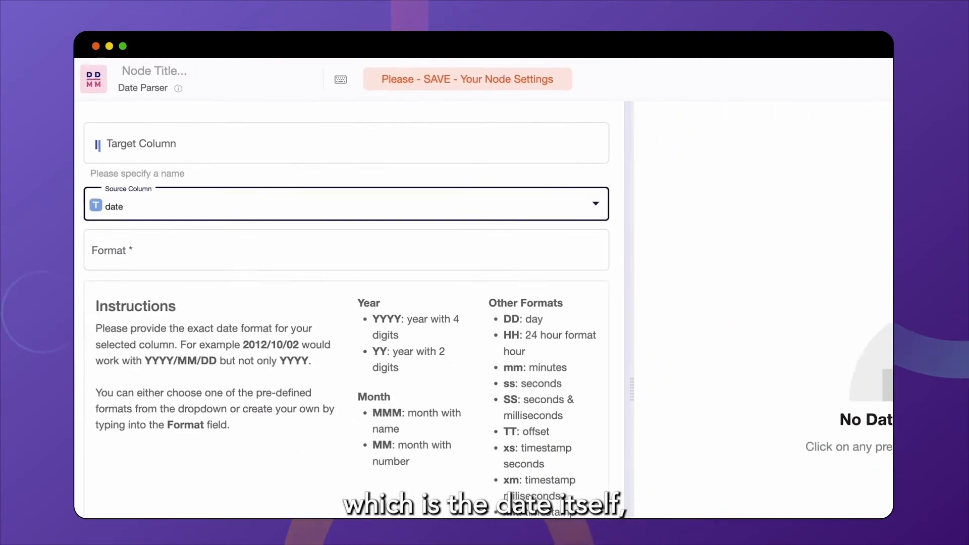
left_click(347, 250)
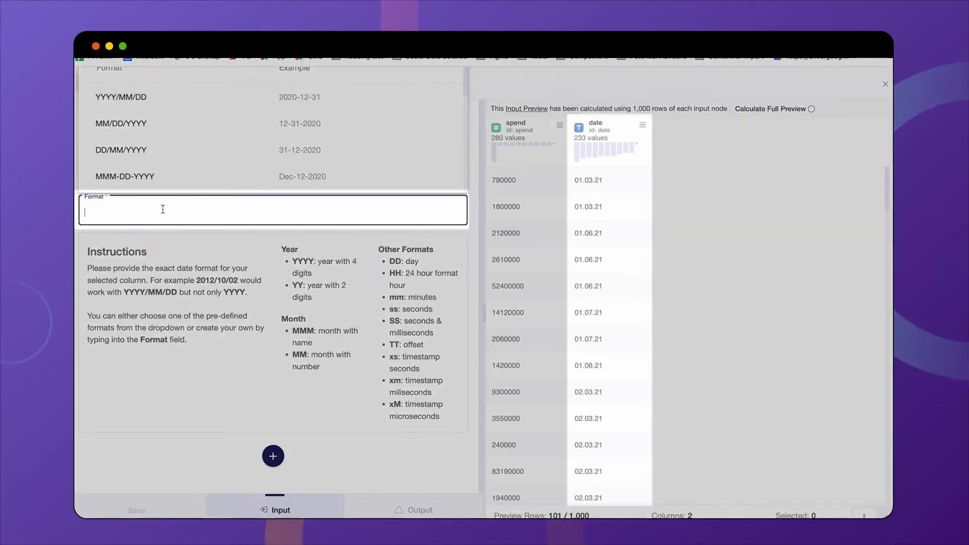
- Enter DD.MM.YY as the Date Parser's input format
type("DD.")
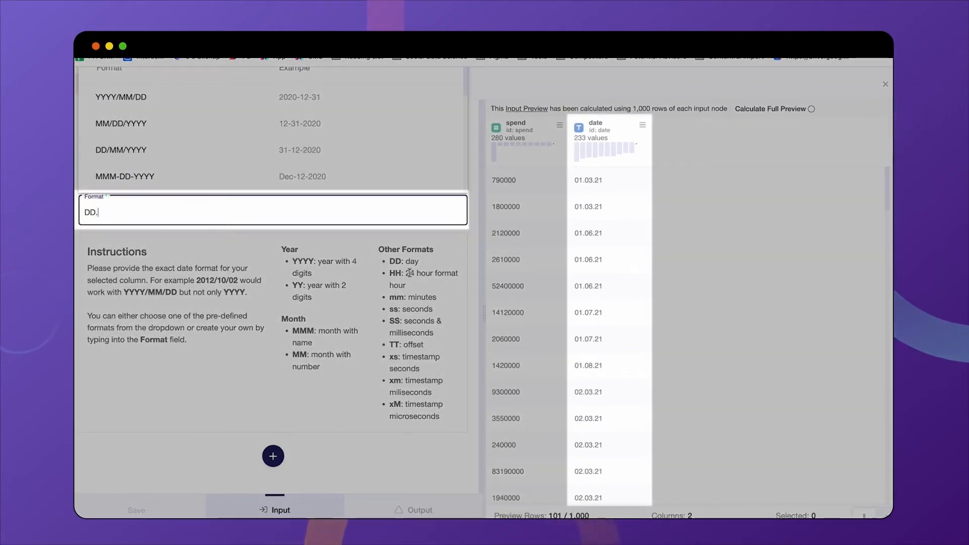
type("MM.YY")
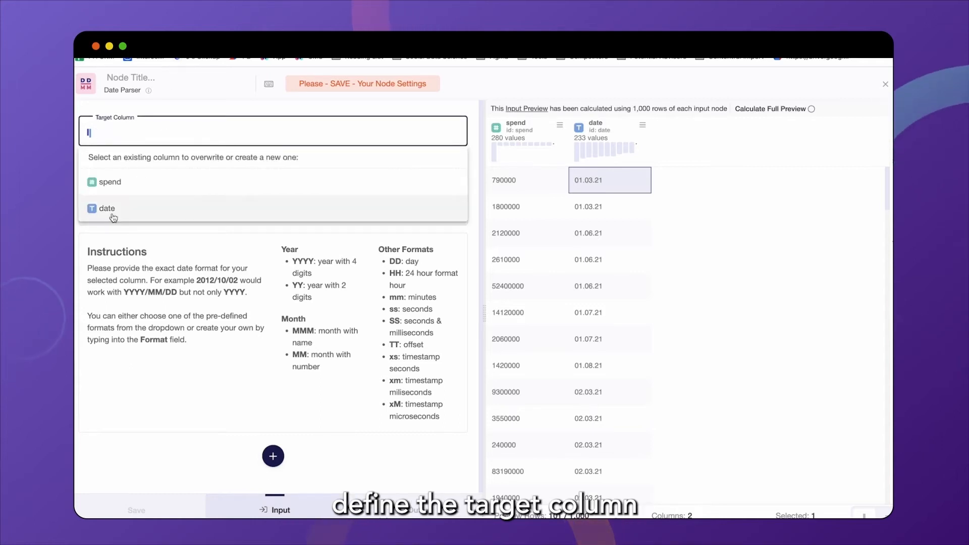
- Select the existing date column as the Date Parser's target column
left_click(107, 208)
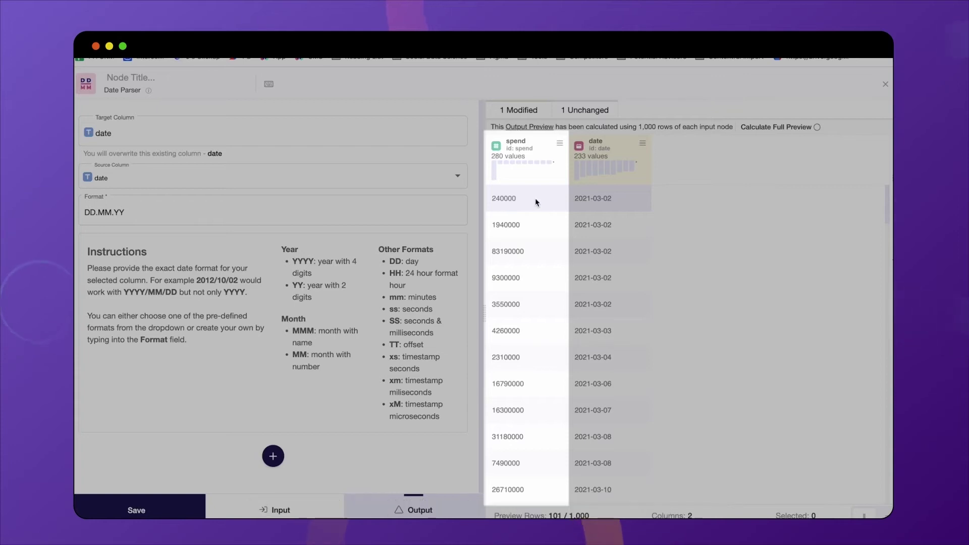
mouse_move(588, 206)
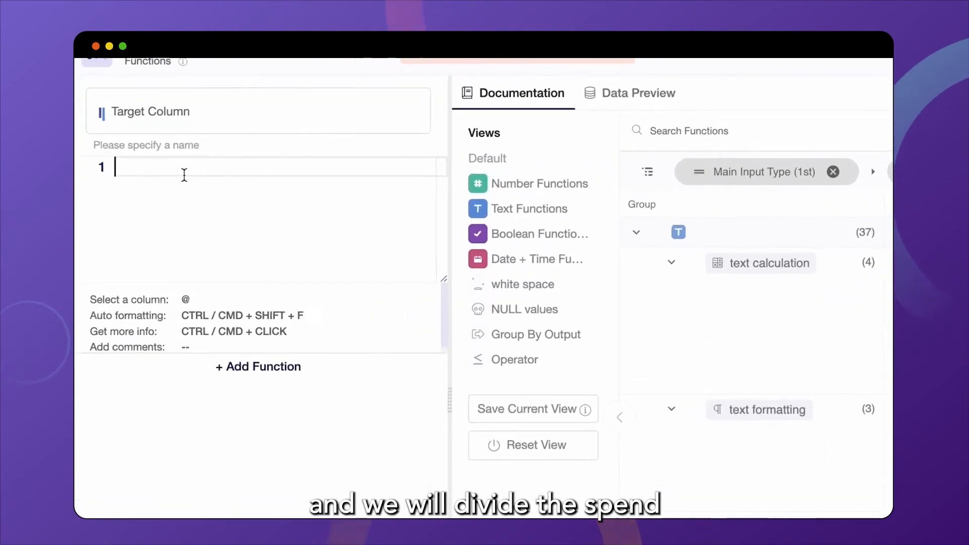
type("@spend")
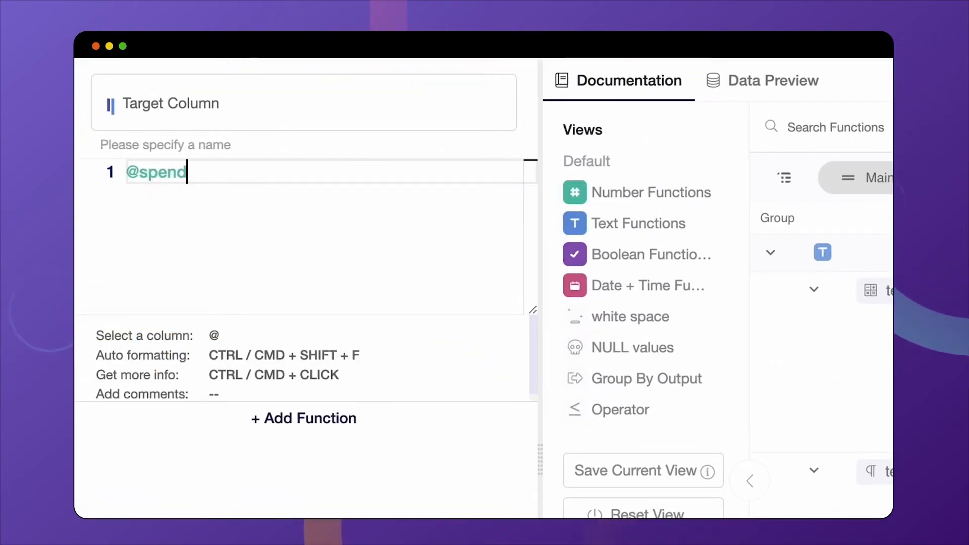
type("/1000000")
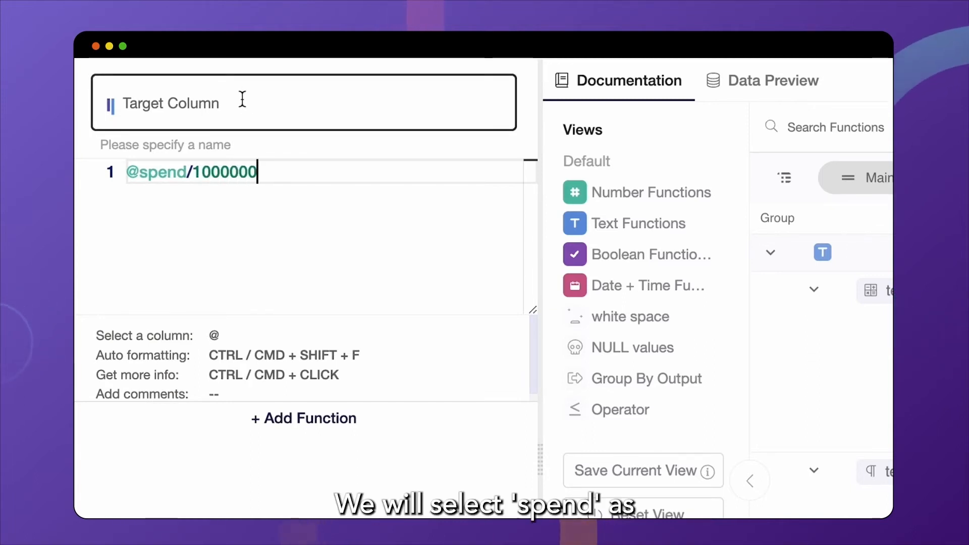
type("spend")
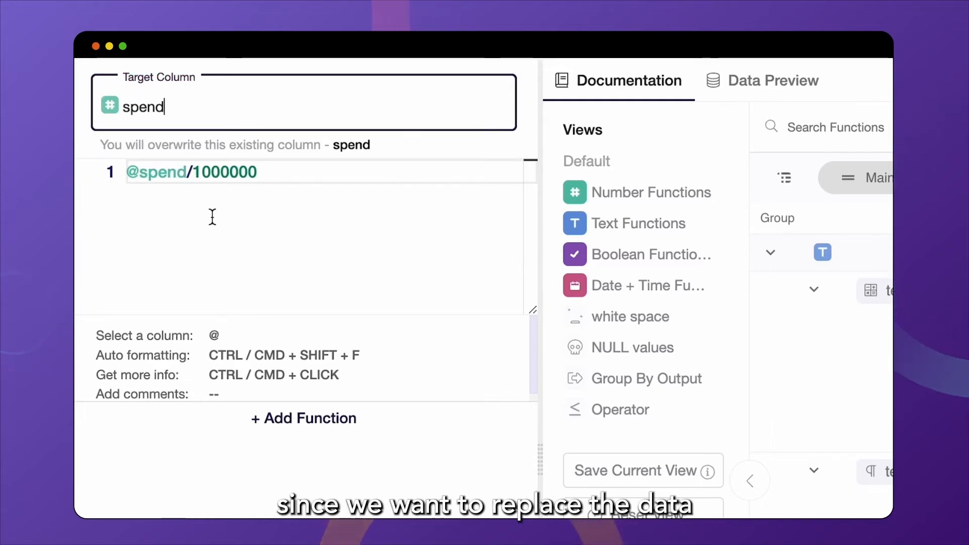
mouse_move(279, 182)
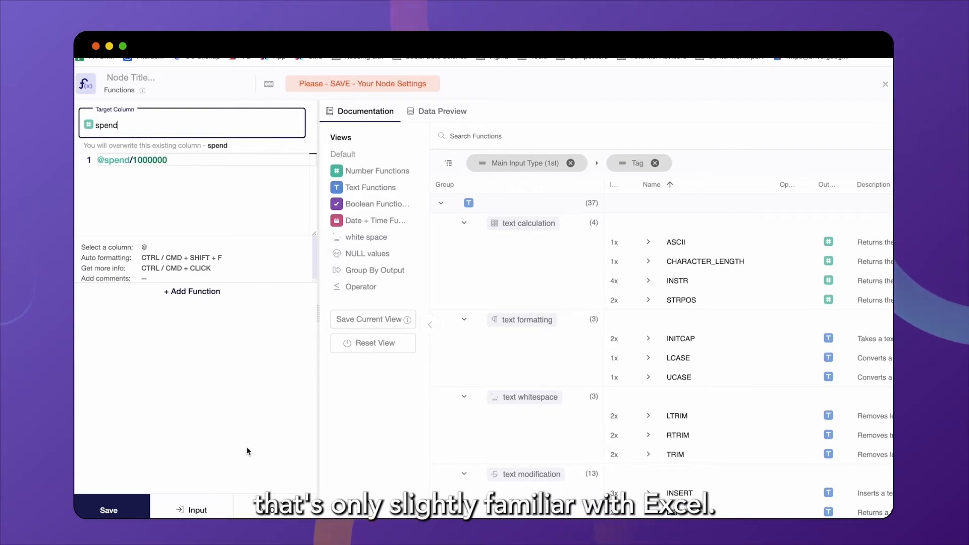
left_click(435, 111)
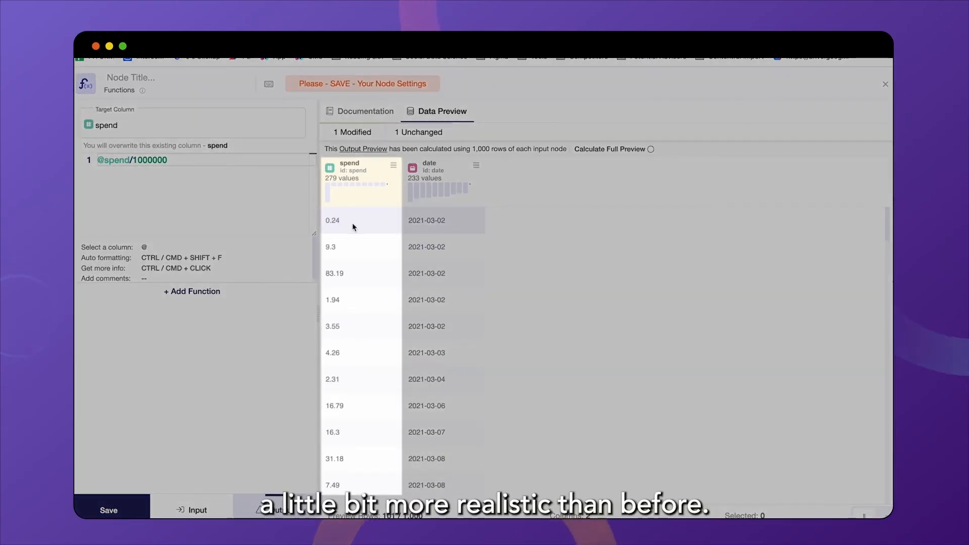
- Check the small decimal spend values in the preview and add a second function
scroll("down", 3)
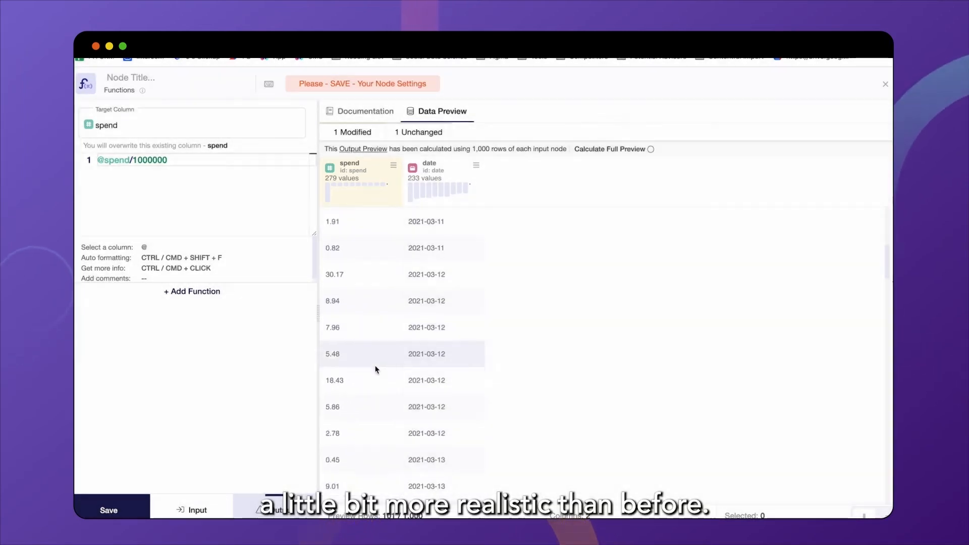
left_click(885, 85)
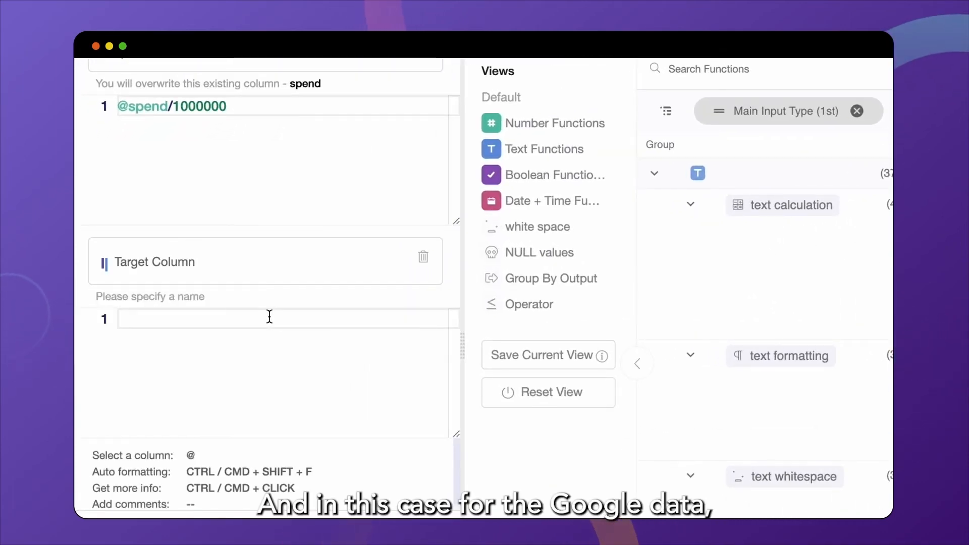
- Give the new function the value 'Google' targeting a platform column, and save
type("google\"")
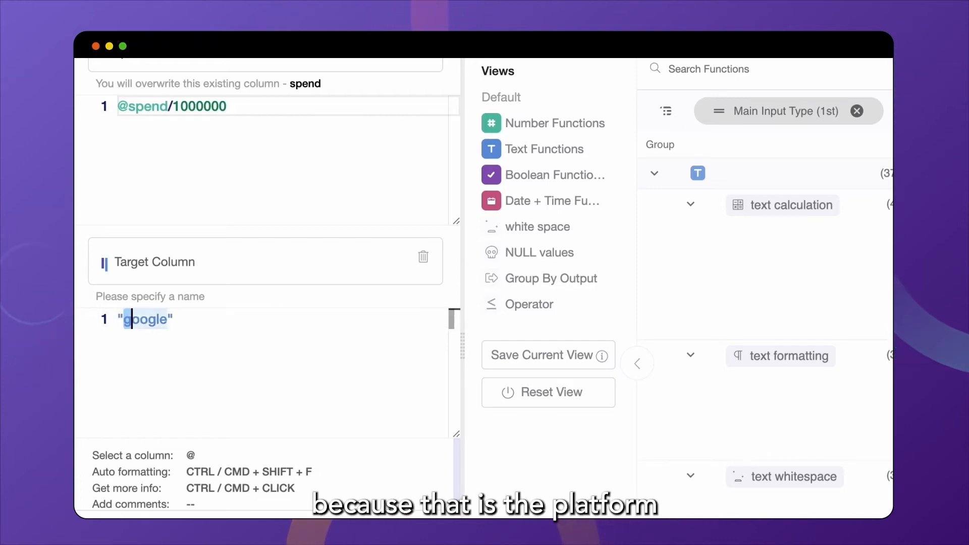
type("platform")
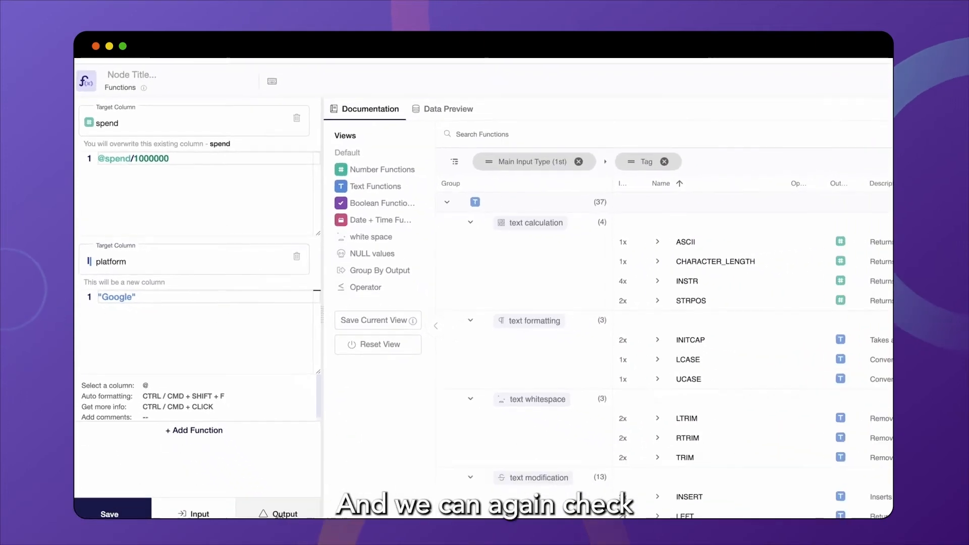
left_click(443, 109)
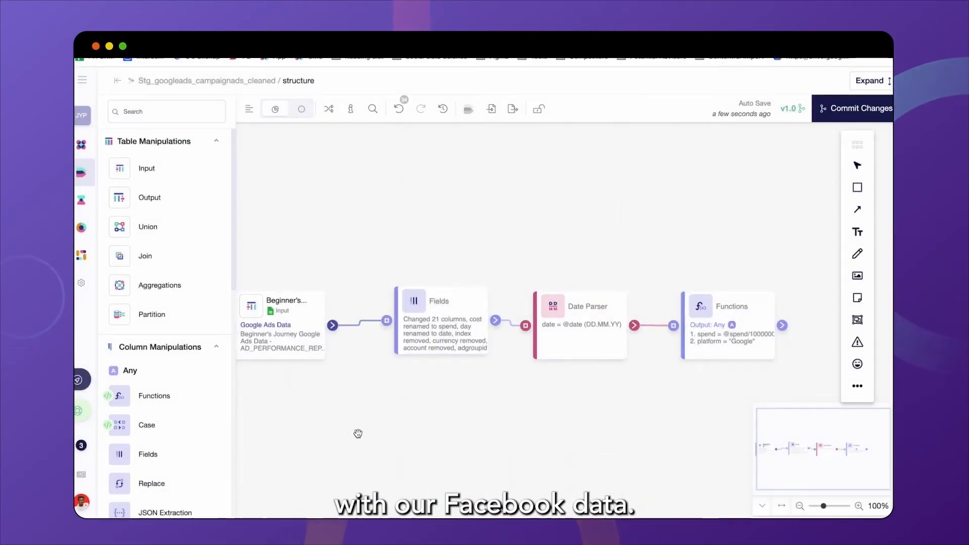
mouse_move(608, 438)
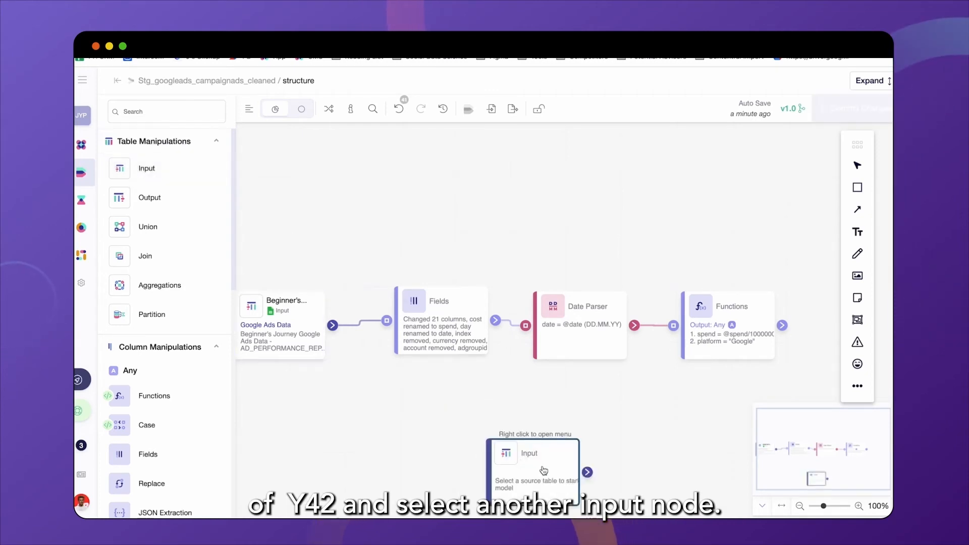
- Point the second Input node at facebook_ad_spend and scroll its date, spend, platform preview
left_click(529, 453)
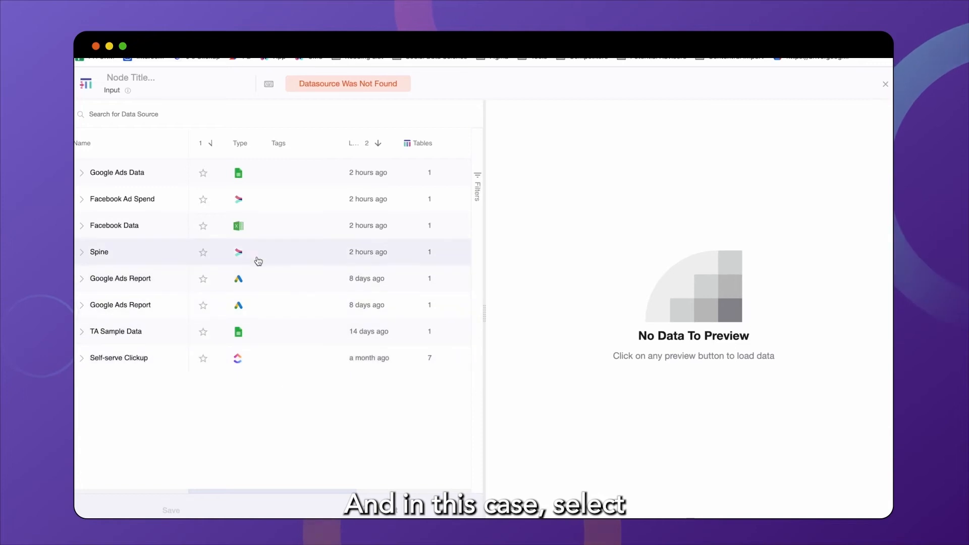
left_click(82, 198)
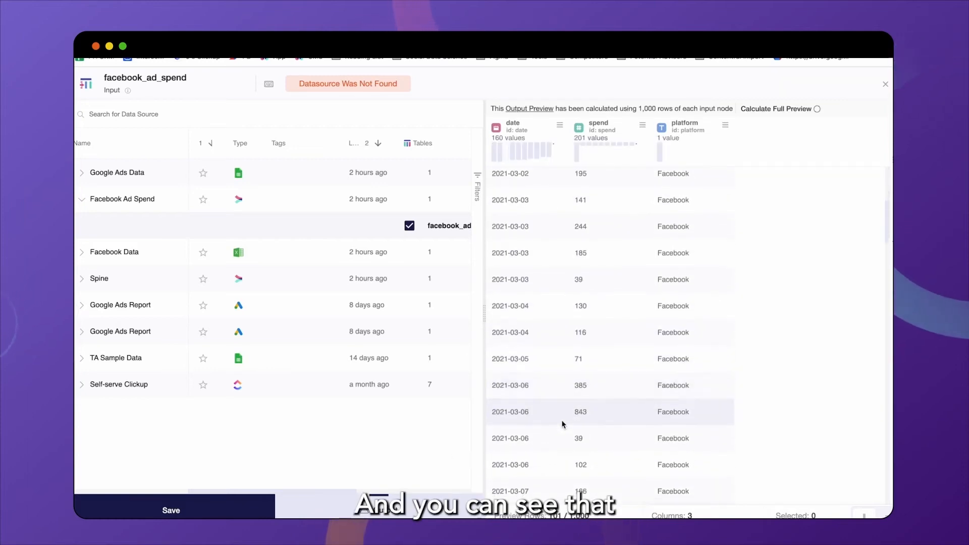
scroll("down", 3)
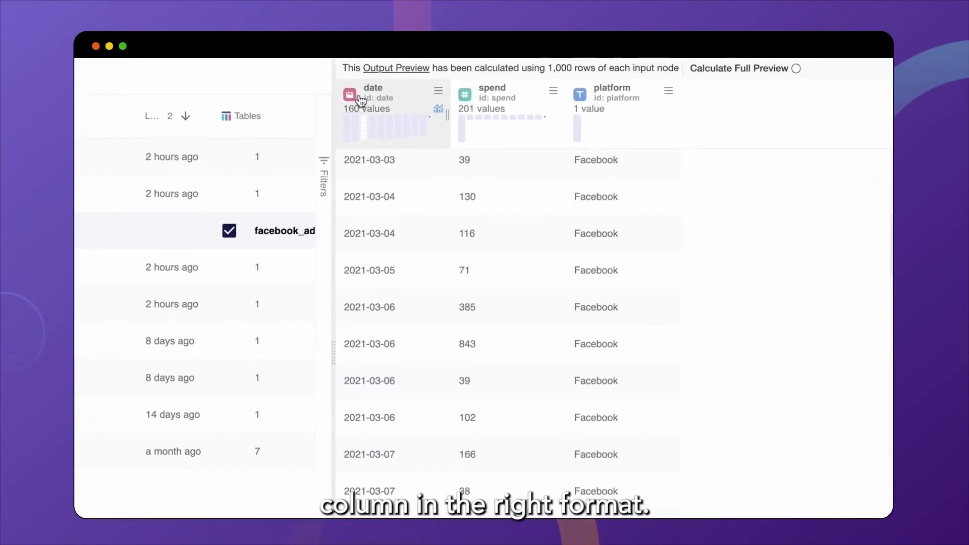
mouse_move(569, 99)
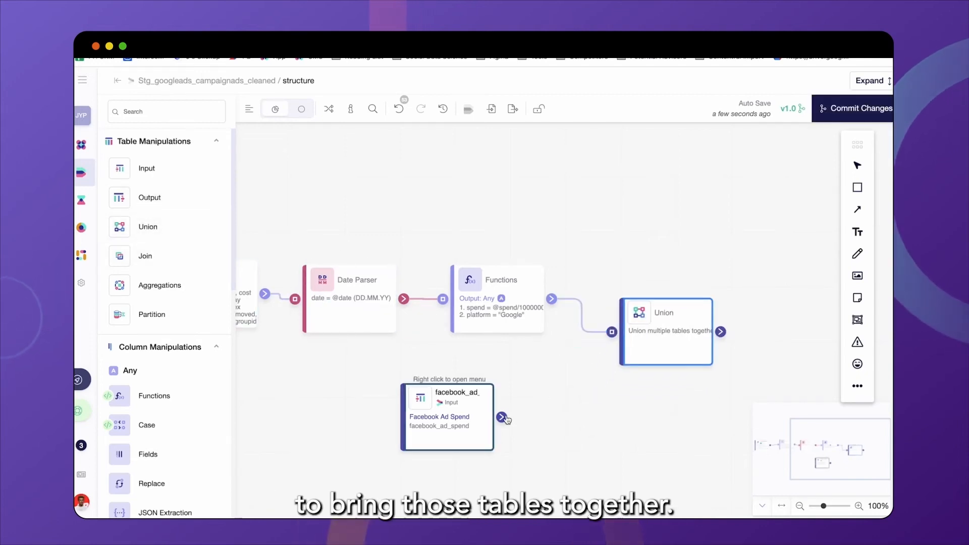
- Open the settings of the Union node combining Functions and the Facebook input
double_click(666, 331)
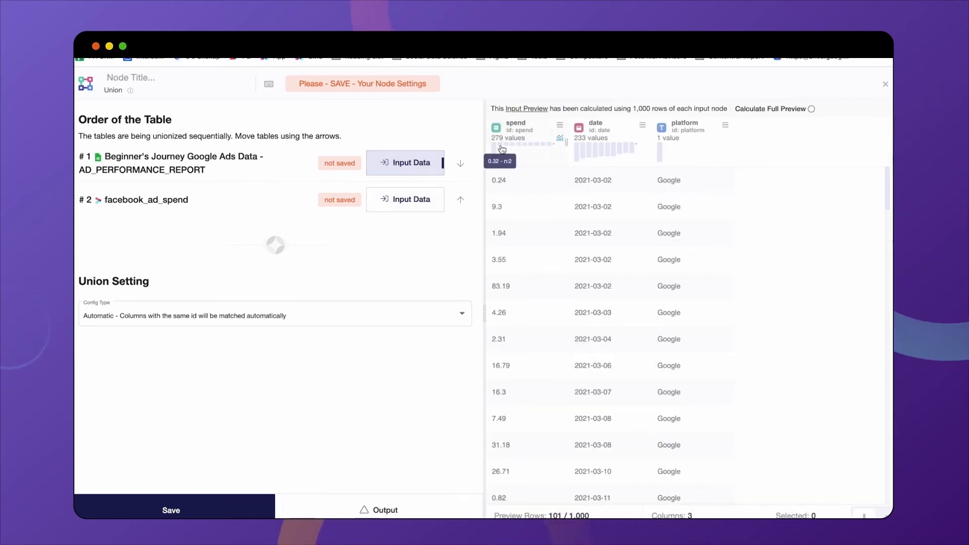
- Preview the automatically matched Google and Facebook union output, then save the Union
left_click(405, 199)
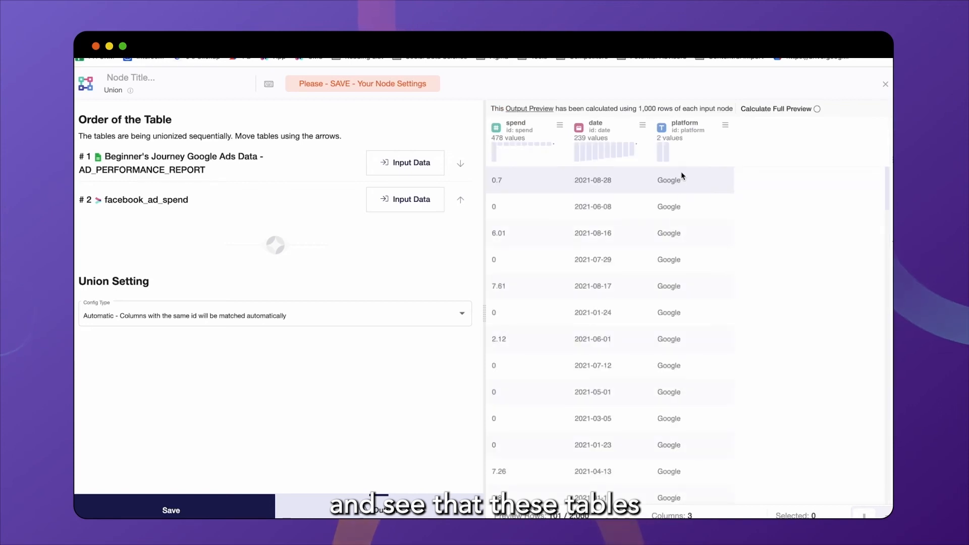
mouse_move(665, 176)
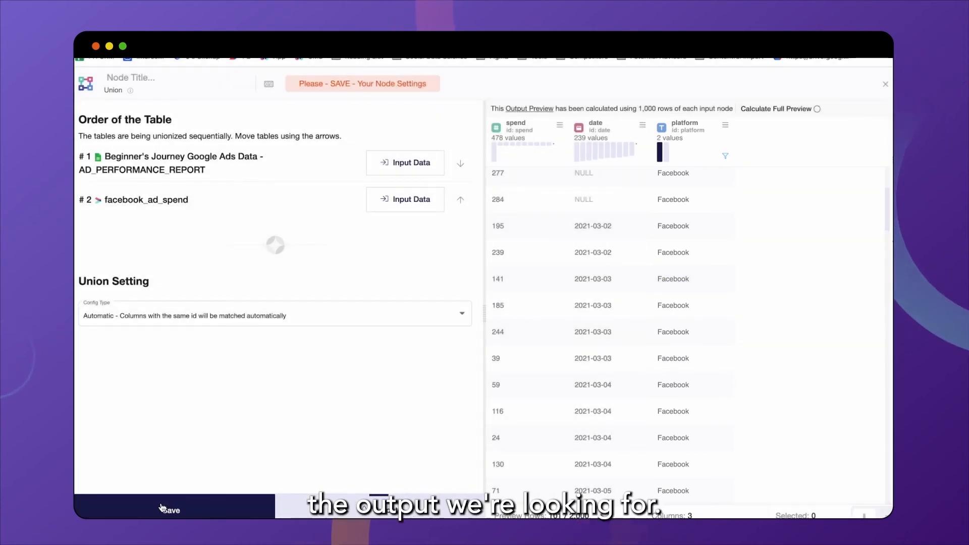
left_click(169, 506)
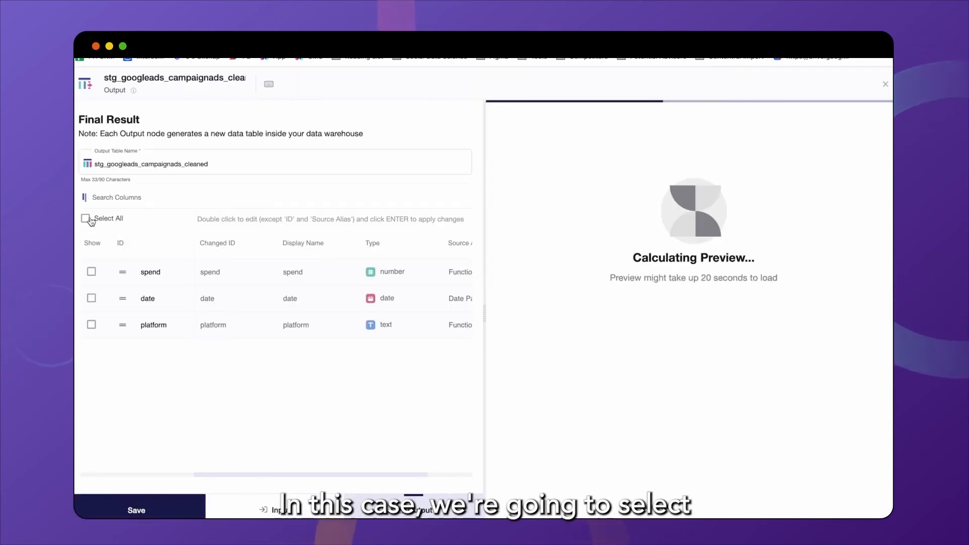
- Select all columns for stg_googleads_campaignads_cleaned, preview the data and save
left_click(86, 218)
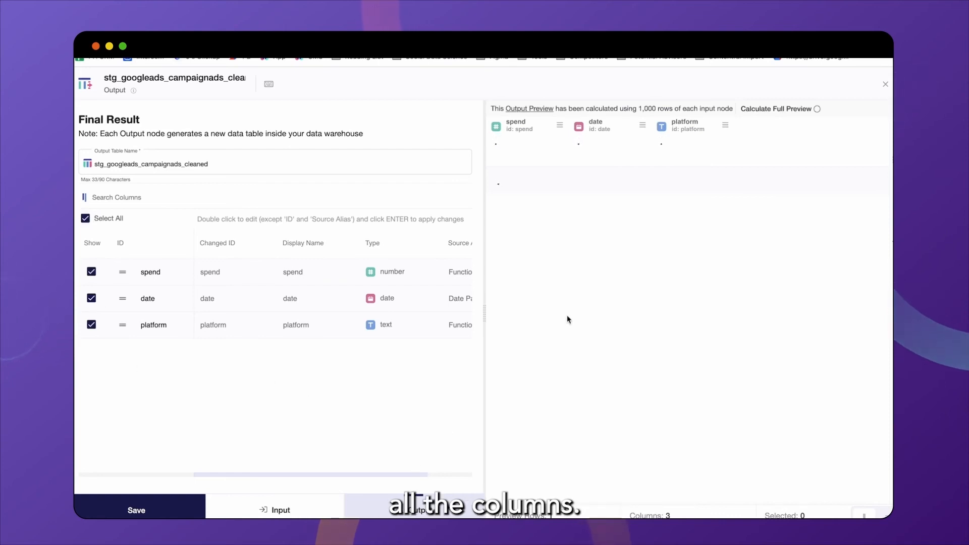
left_click(777, 109)
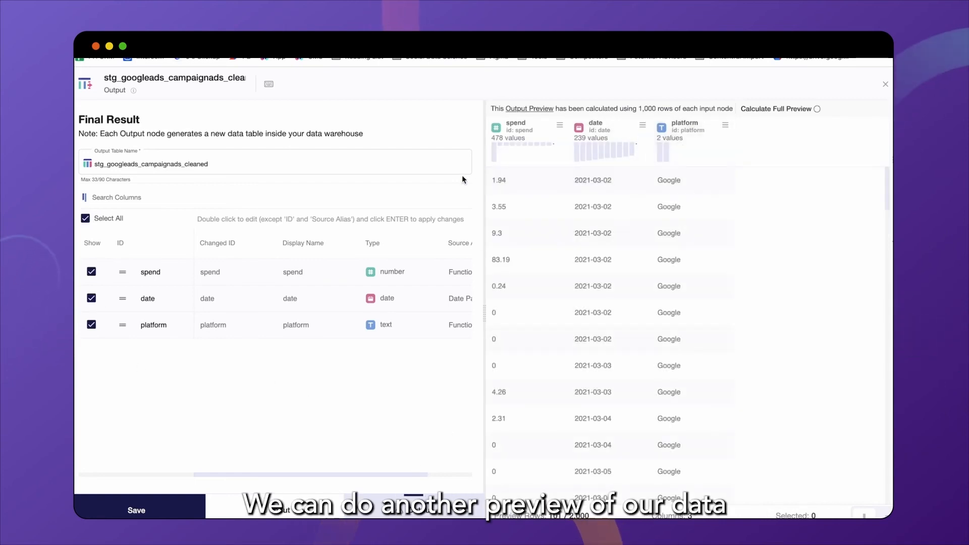
mouse_move(127, 491)
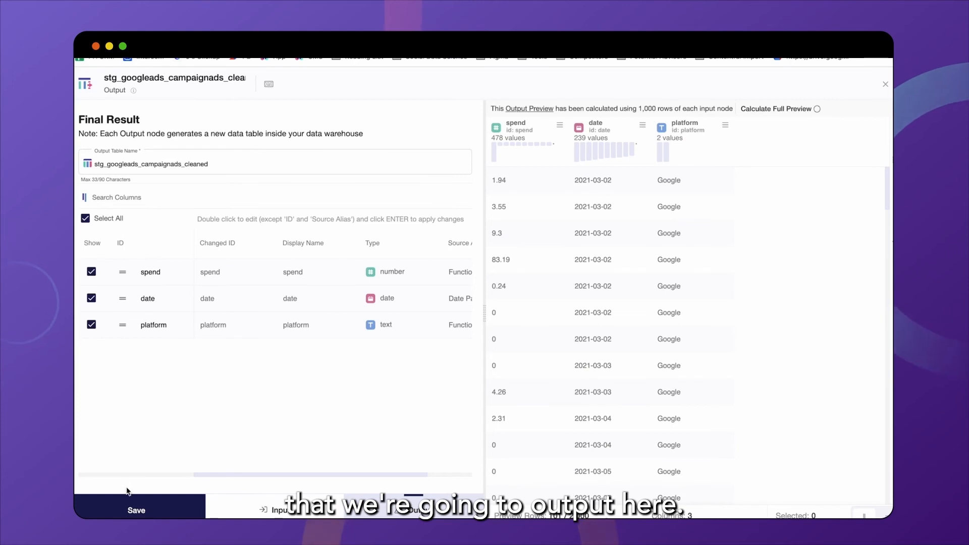
left_click(135, 510)
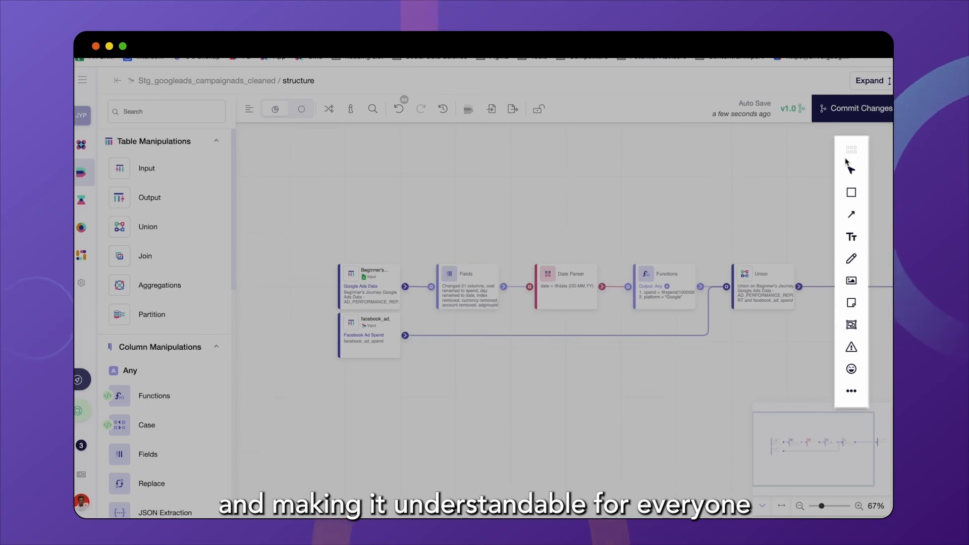
mouse_move(851, 392)
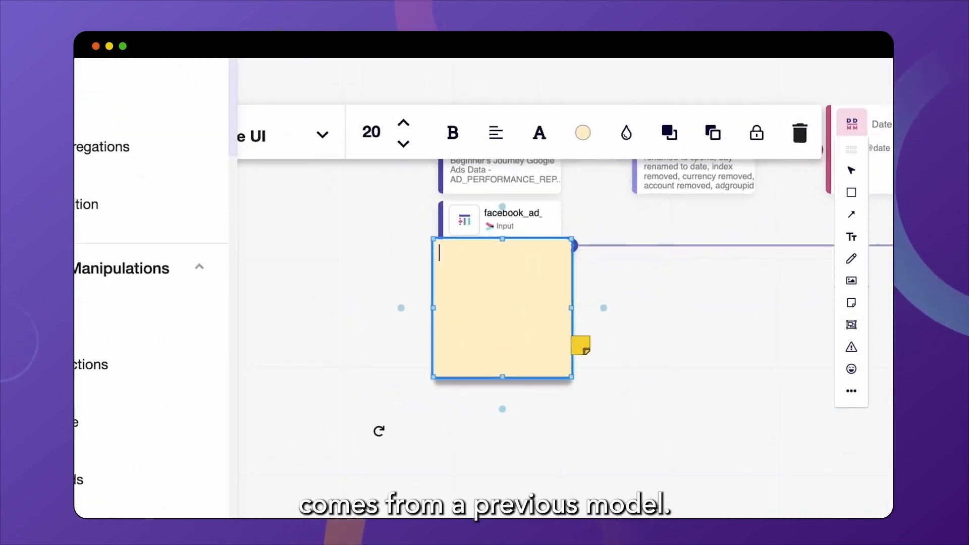
- Write "re-used from a previous model" on the sticky note under the Facebook input
type("re-used from")
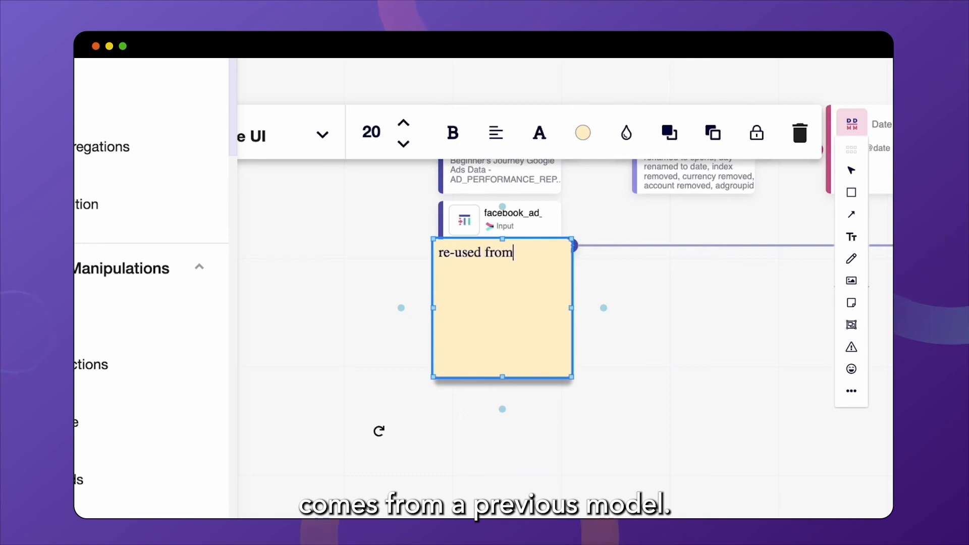
type("a previous model")
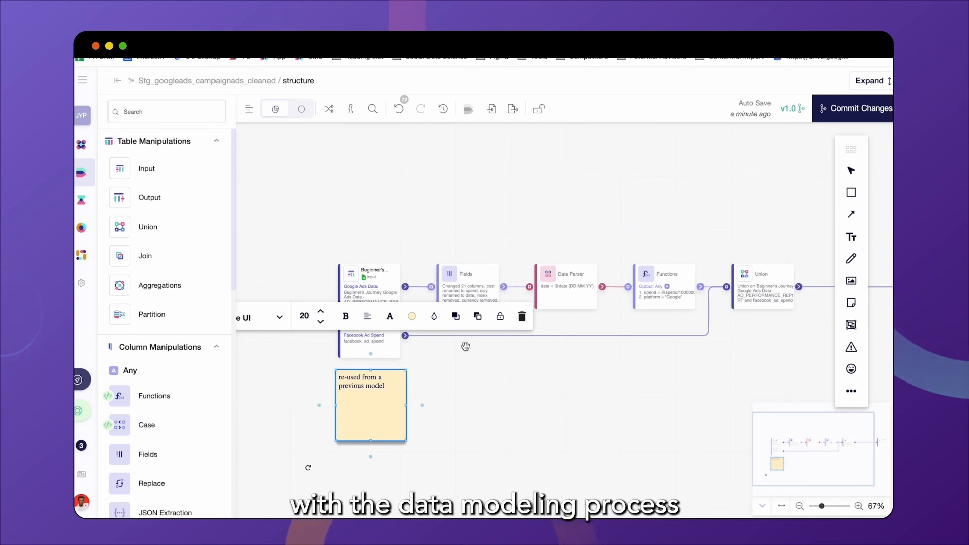
- Commit the model changes as version 1.0 with the title "v1"
left_click(859, 108)
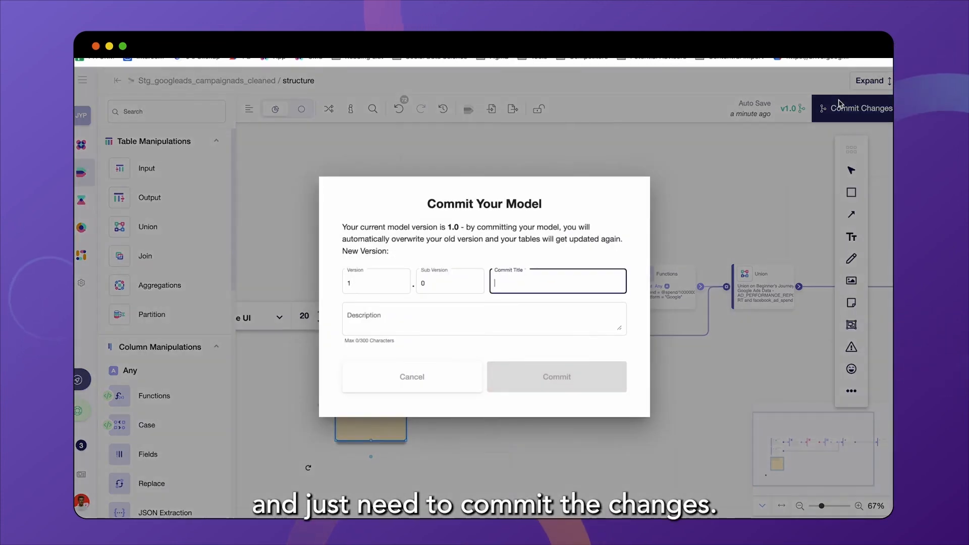
type("v1")
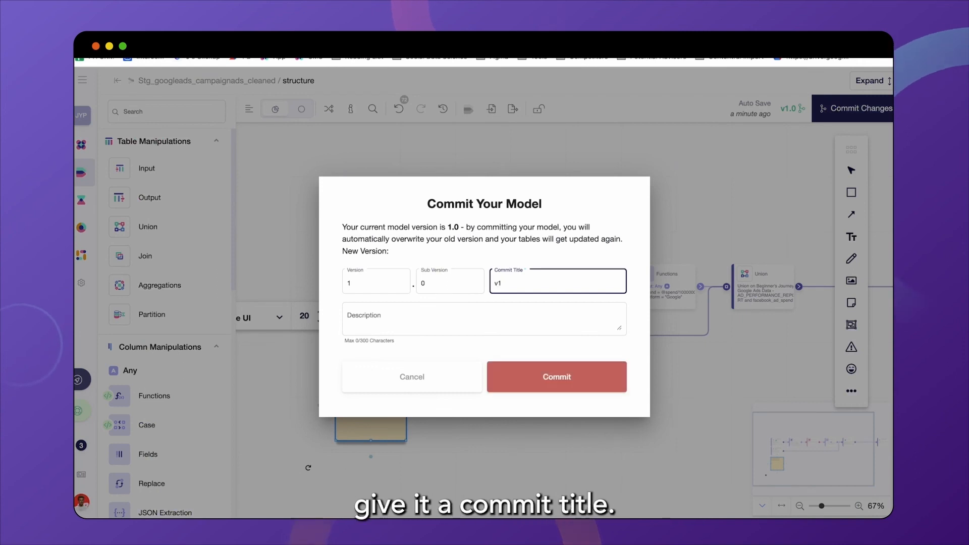
left_click(555, 377)
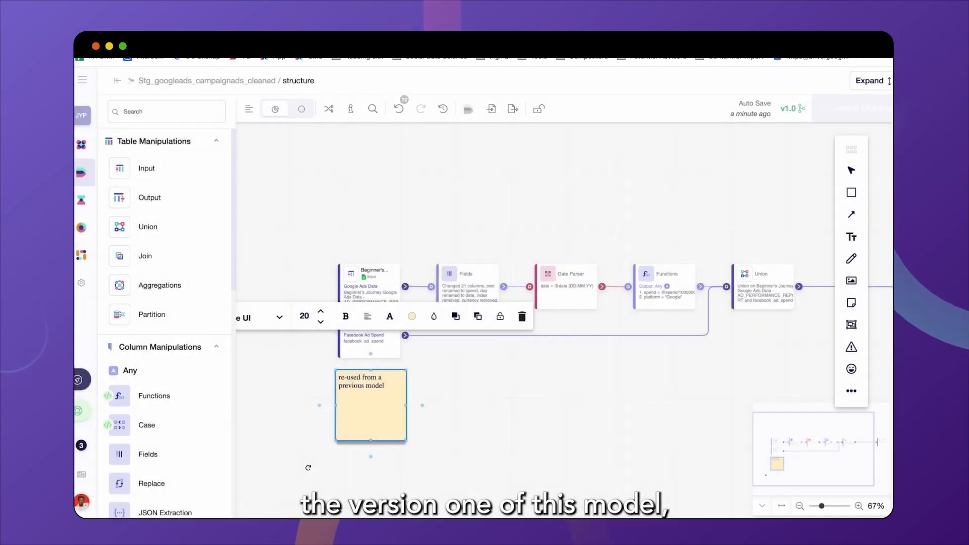